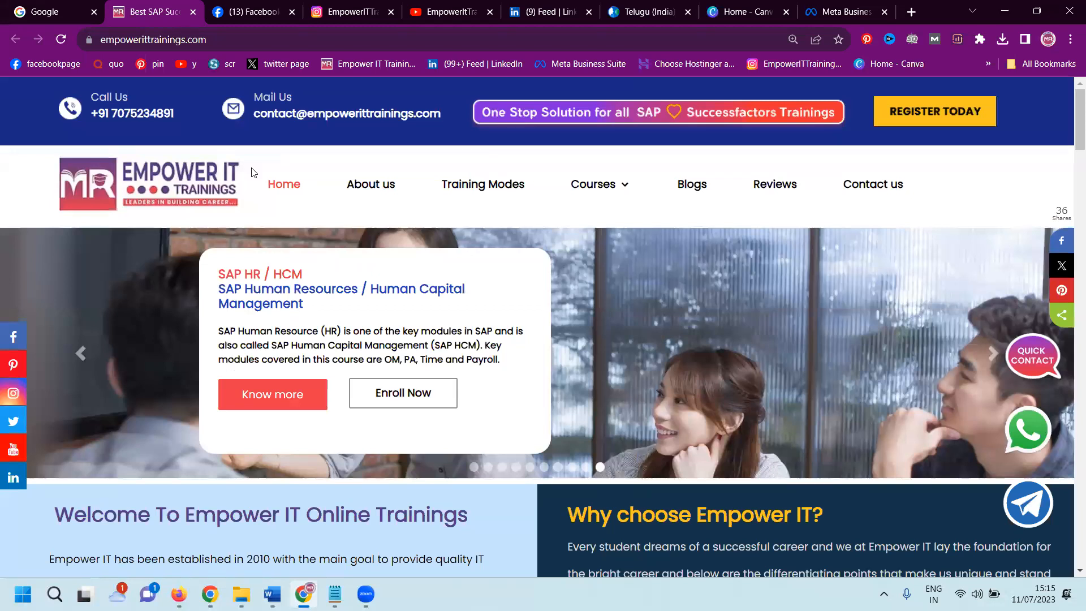
Step: Check the empowerittrainings Instagram profile photo options, then return to the EmpowerITTrainings Facebook page
click(250, 11)
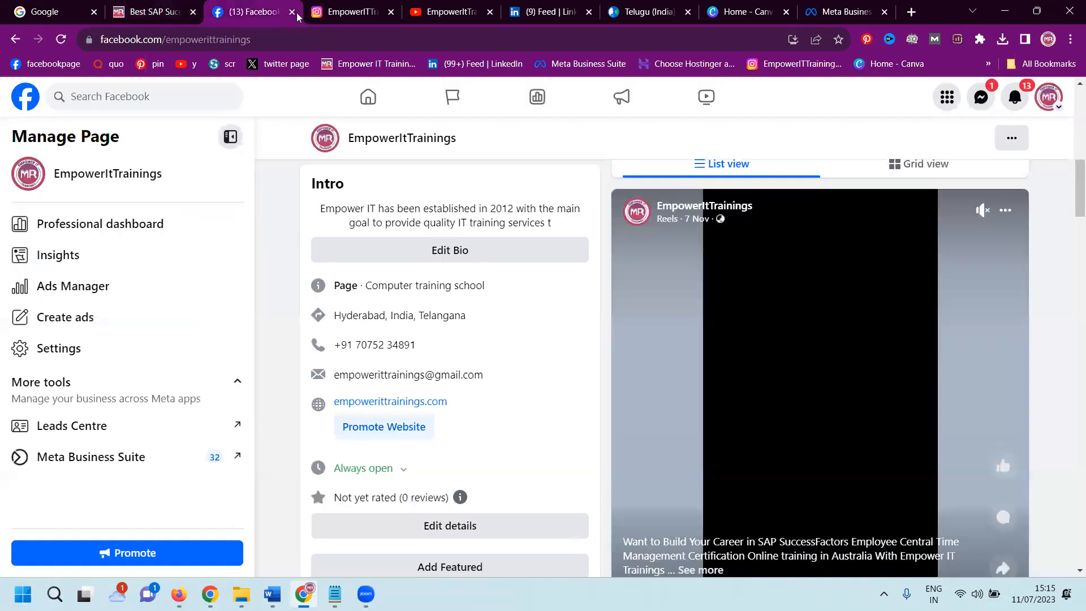
click(346, 12)
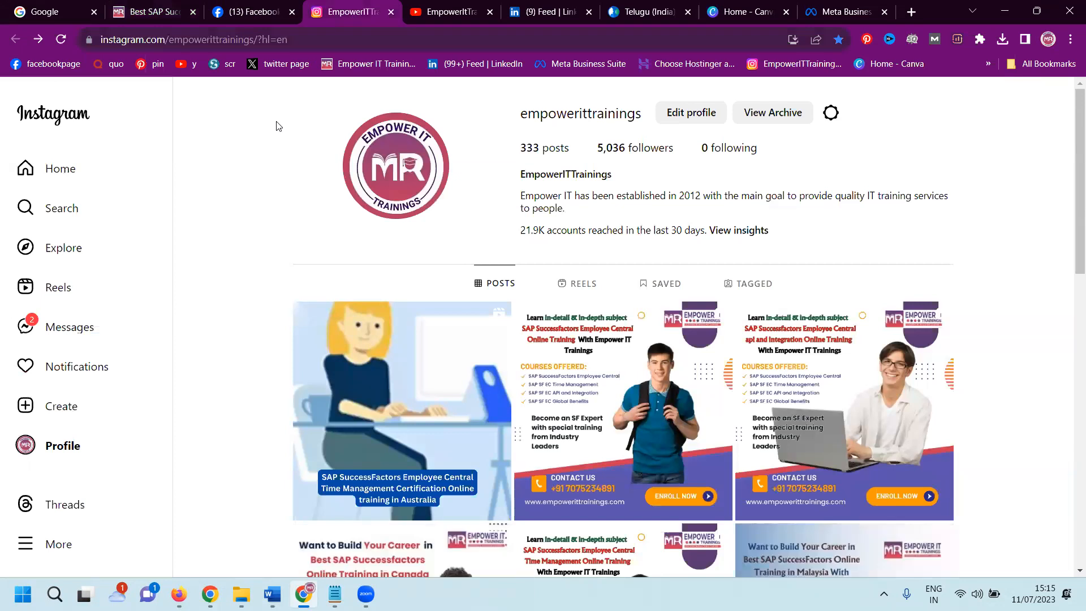
click(396, 166)
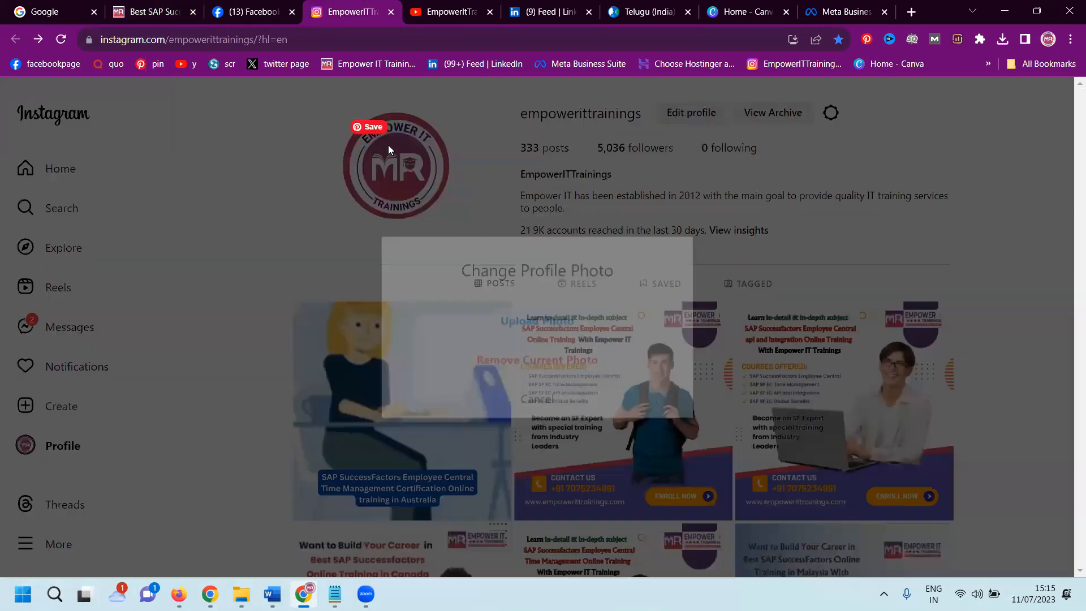
click(536, 398)
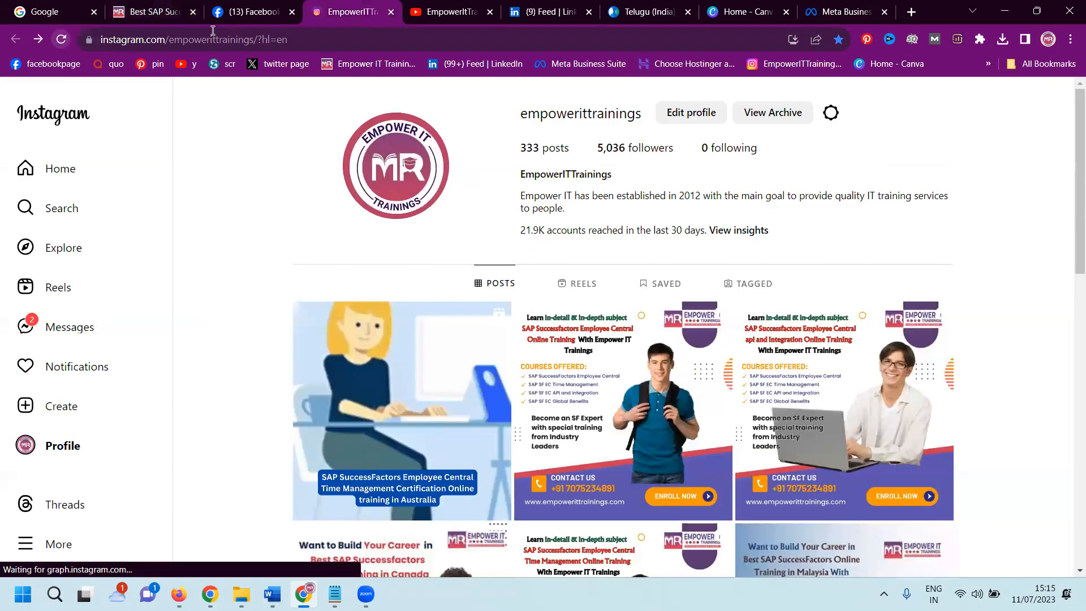
click(250, 12)
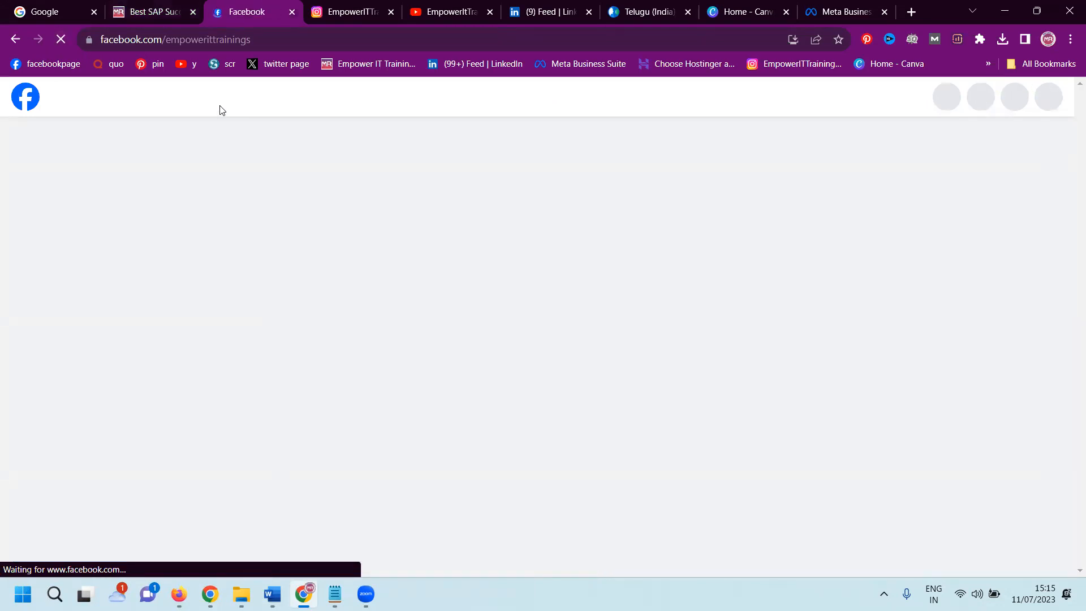
Step: Create a new story for both EmpowerITTrainings accounts, noting the 9:16 ratio, and check Canva
click(838, 12)
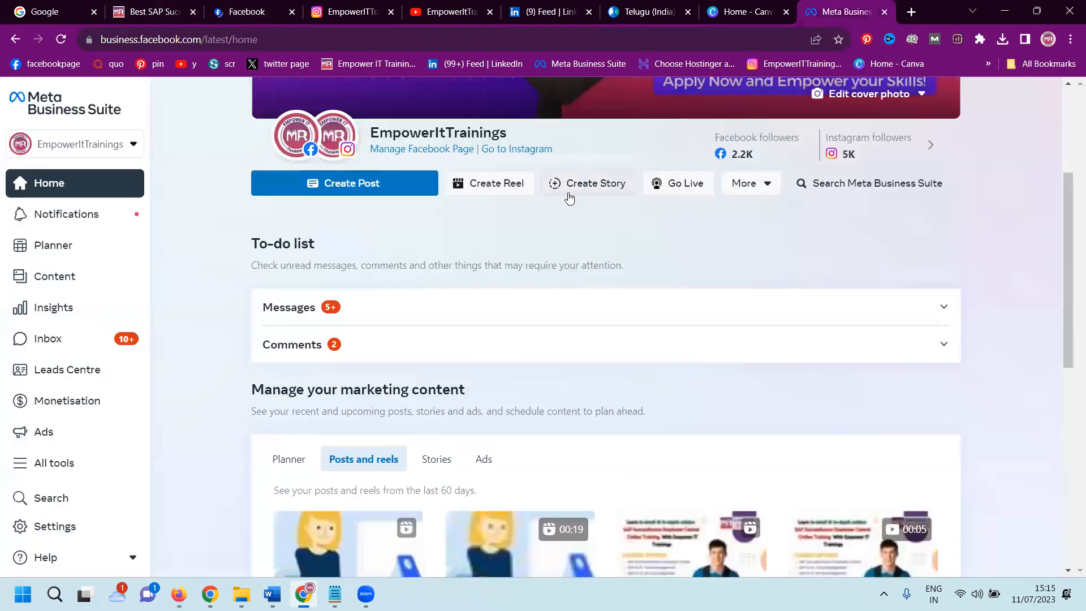
click(595, 182)
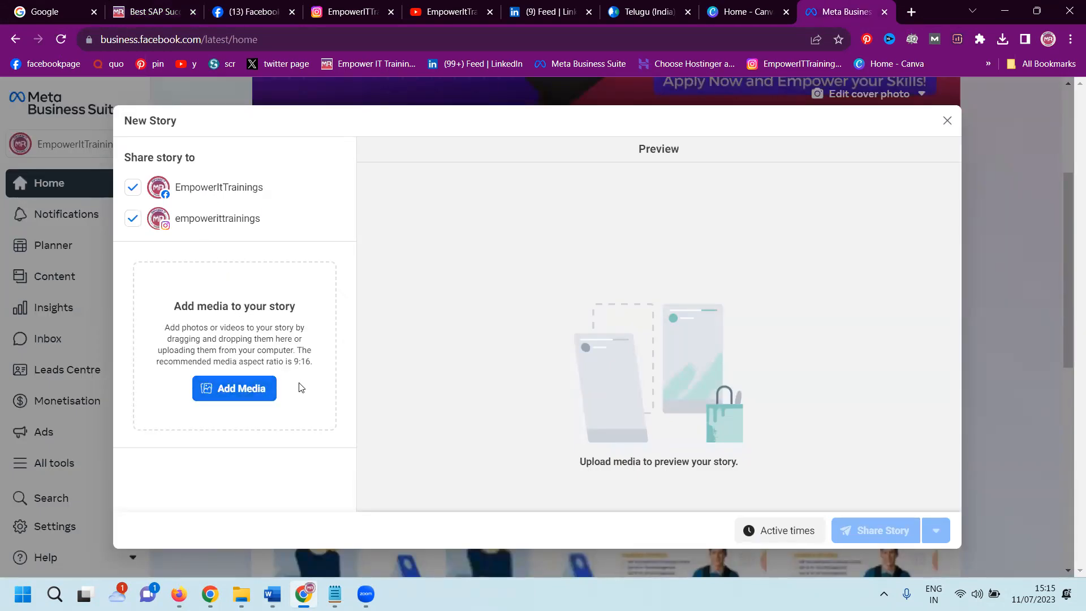
double_click(302, 361)
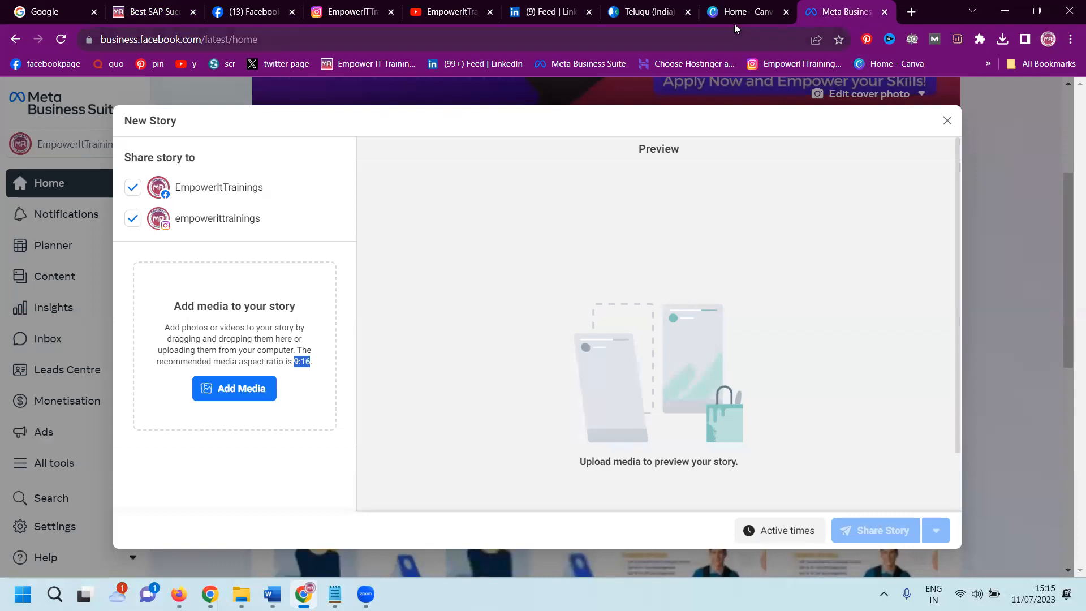
click(744, 12)
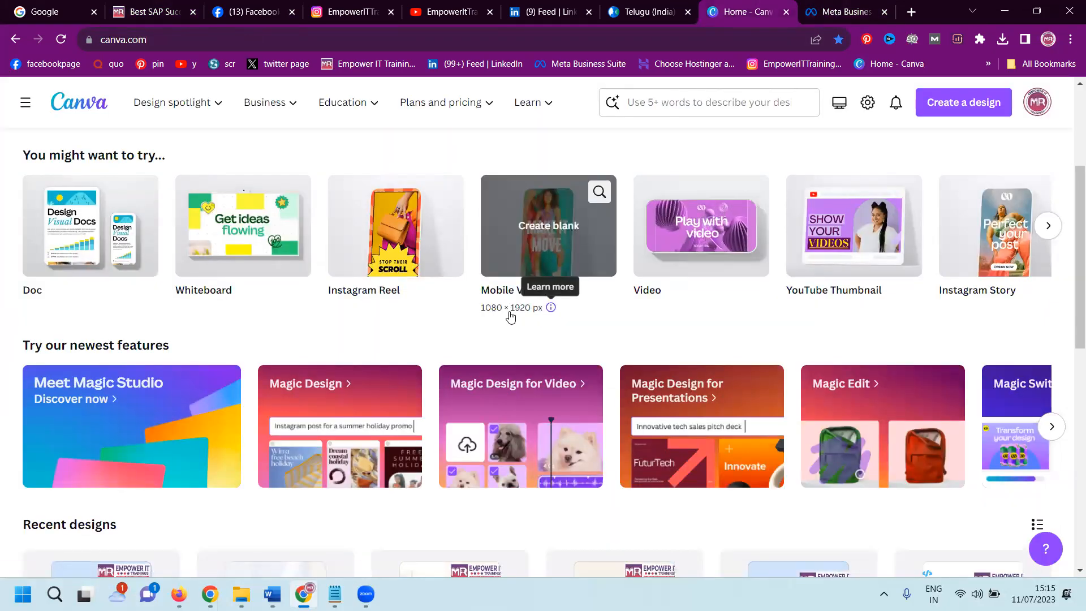
mouse_move(581, 63)
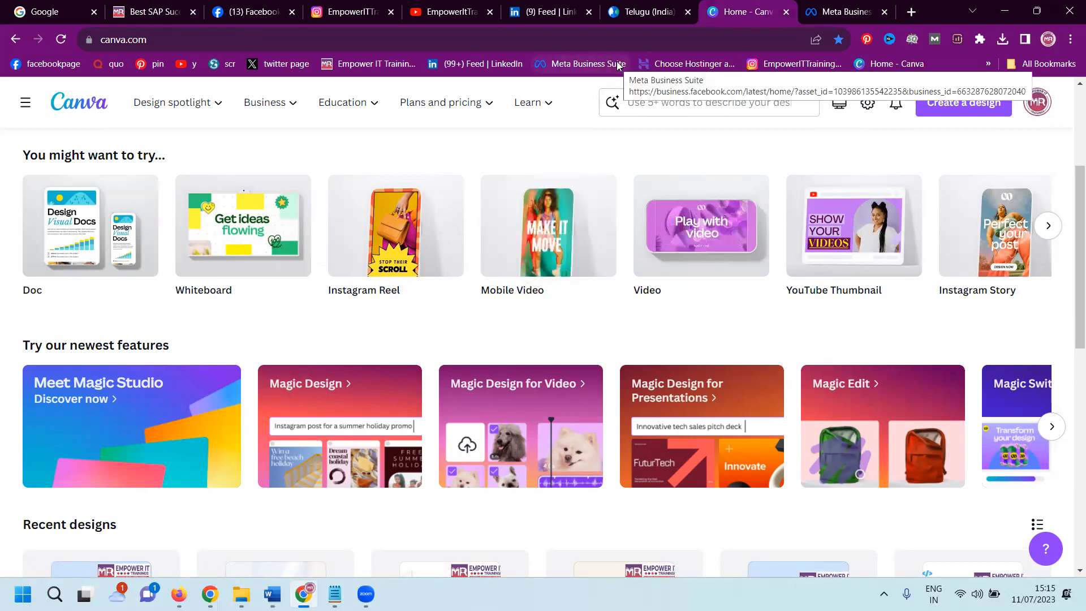
mouse_move(843, 12)
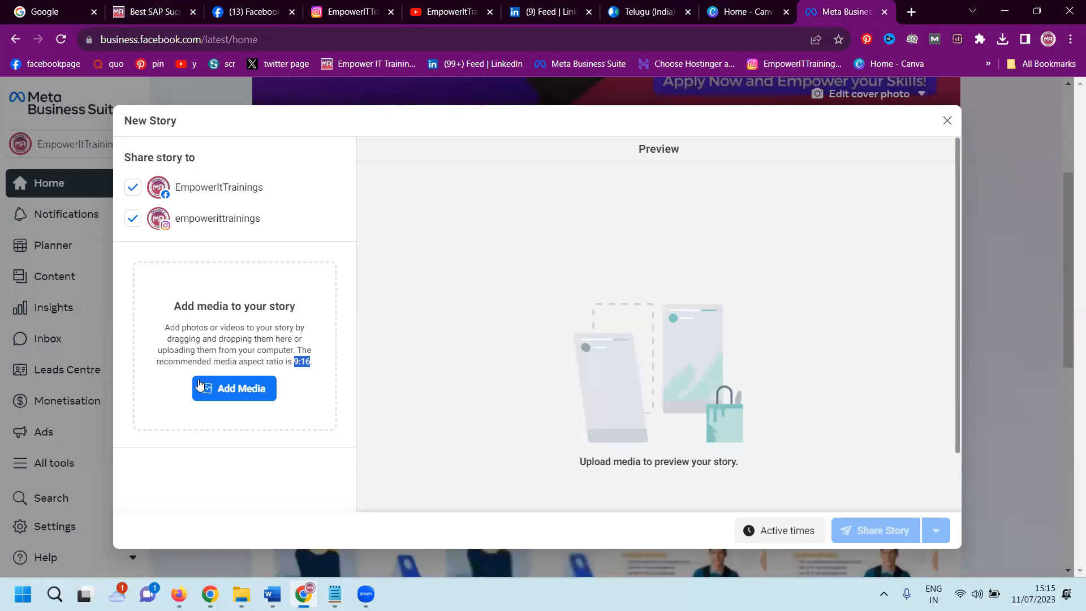
mouse_move(241, 388)
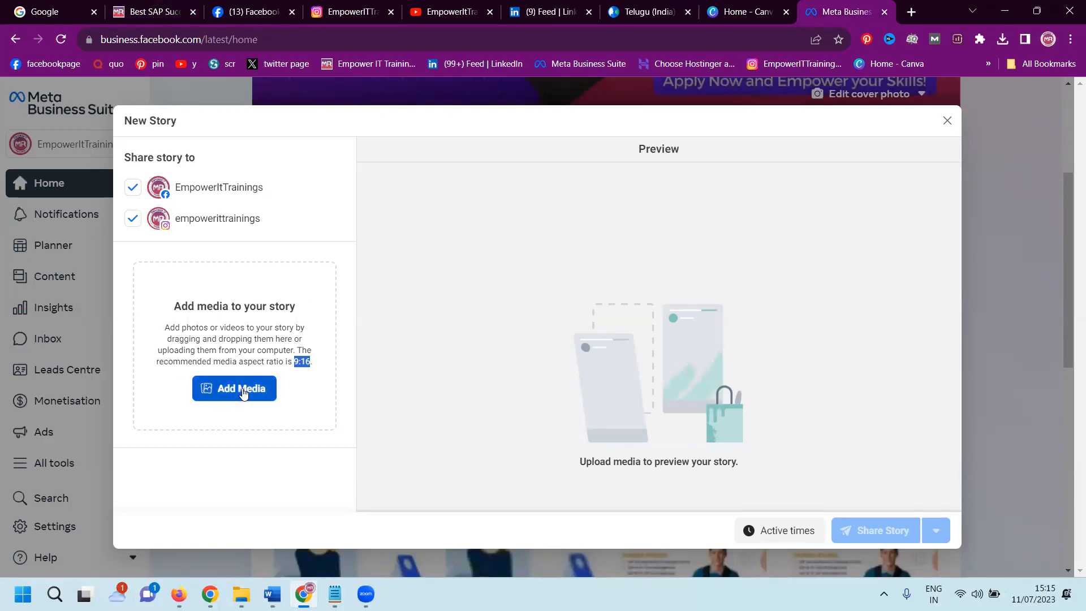
Step: Add the SAP SuccessFactors Time Management training video from Downloads to the story
click(234, 388)
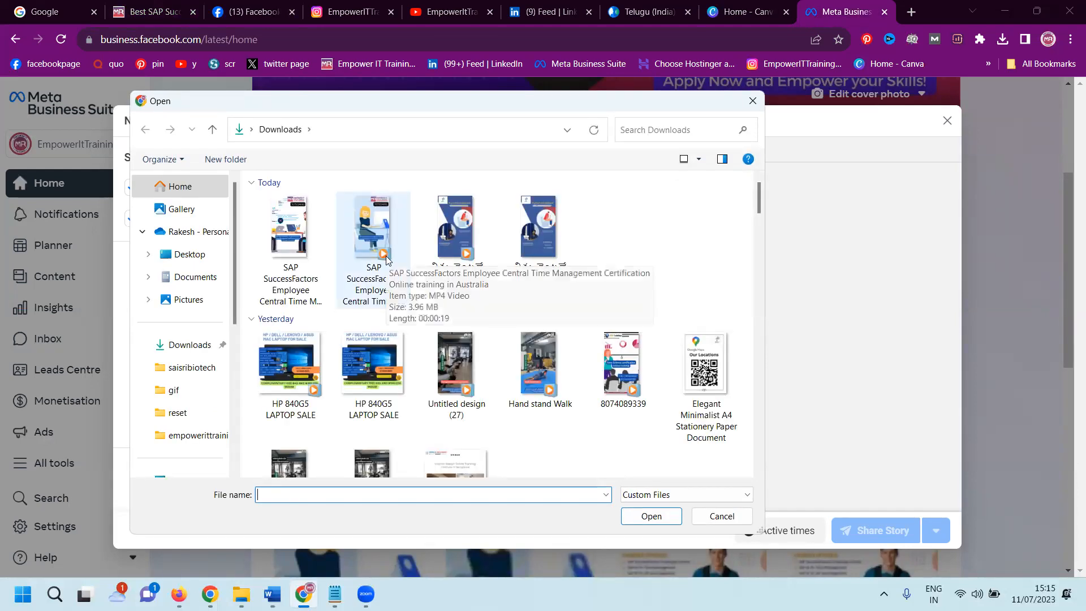
click(650, 516)
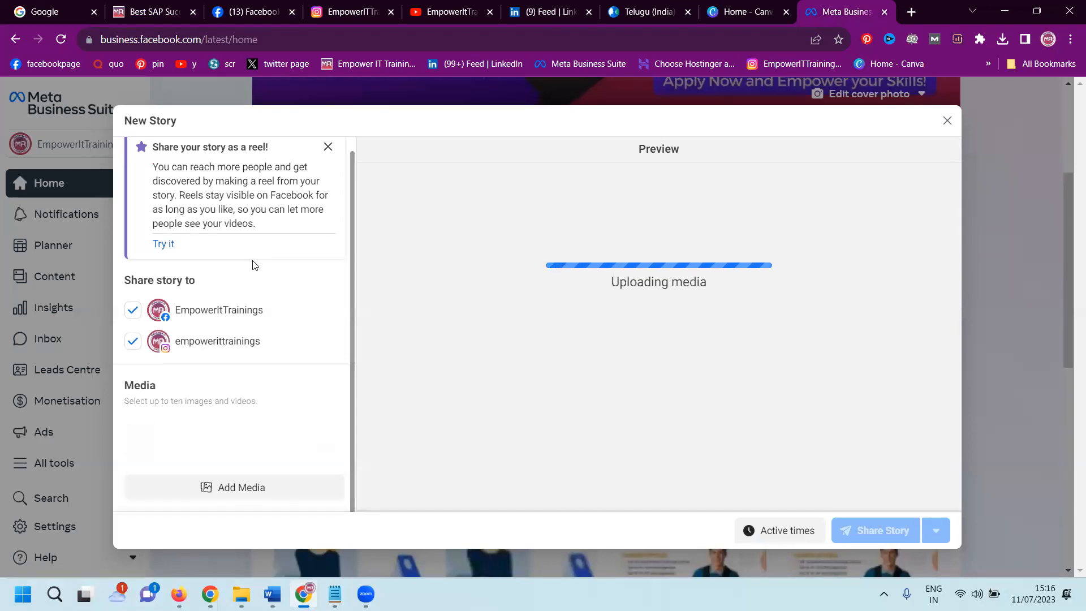
mouse_move(274, 326)
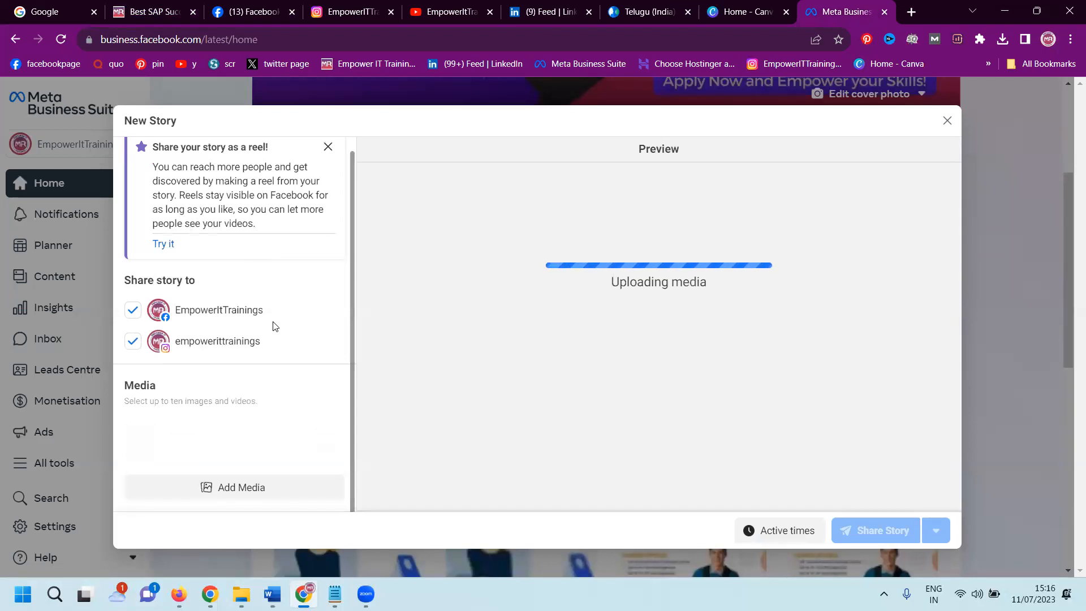
Step: Expand the story's Swipe-up link option and switch to the Empower IT website tab
click(241, 487)
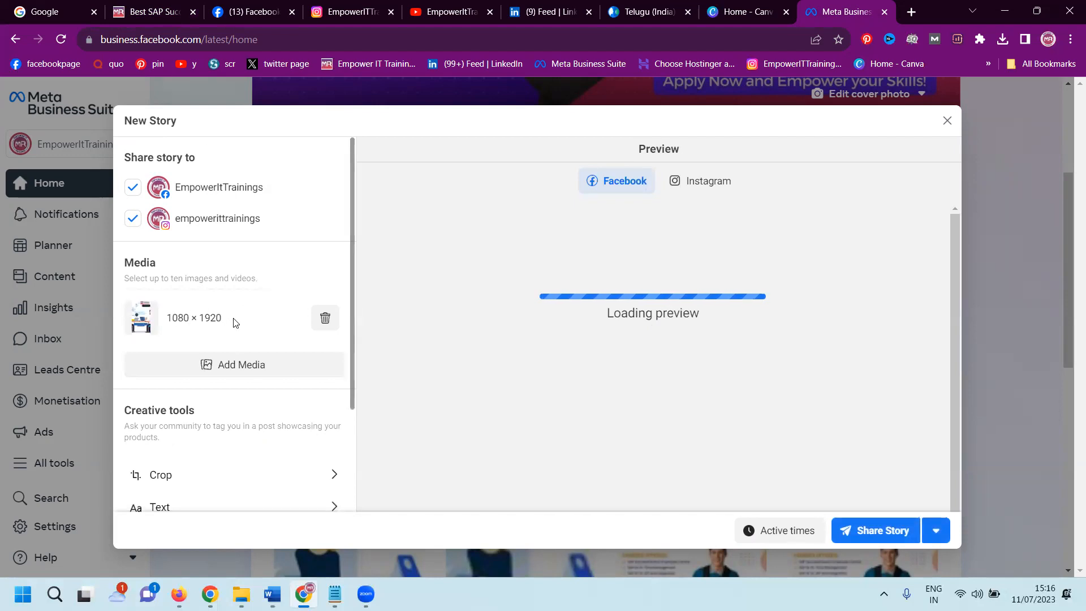
scroll(down, 3)
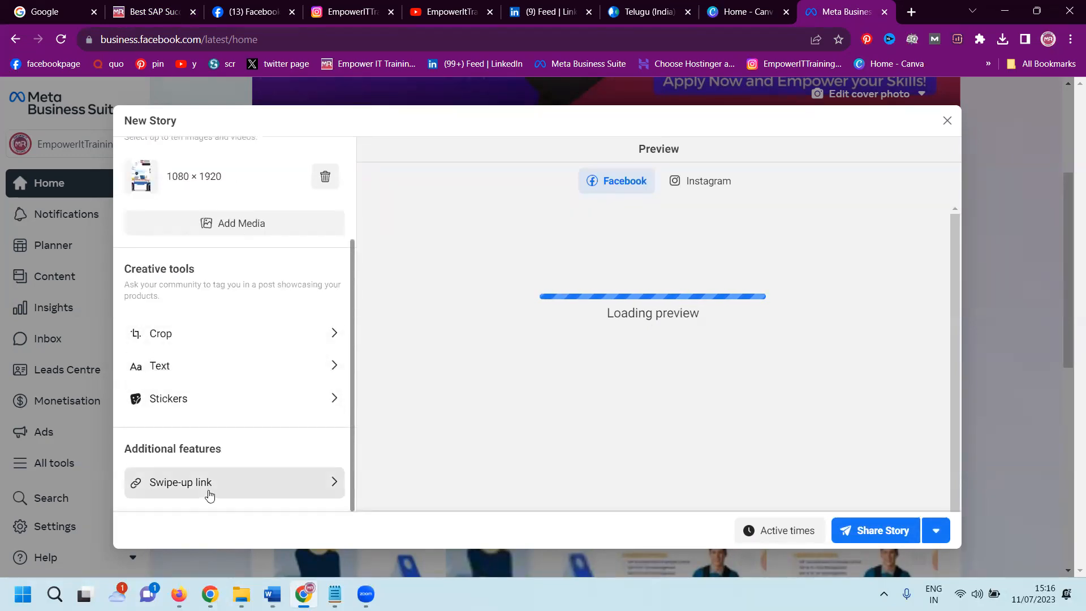
click(151, 12)
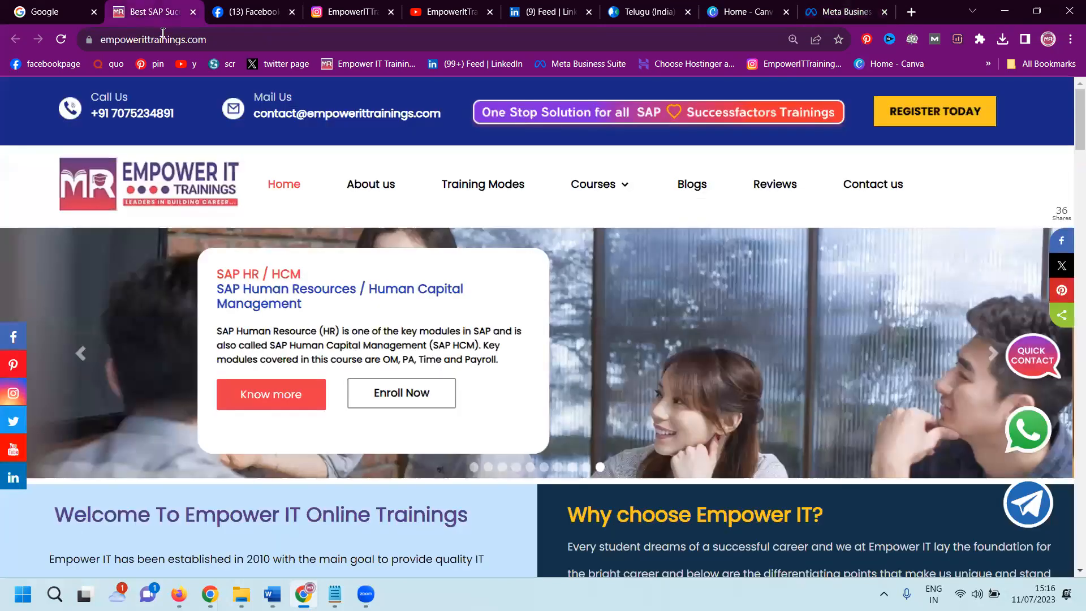
click(844, 12)
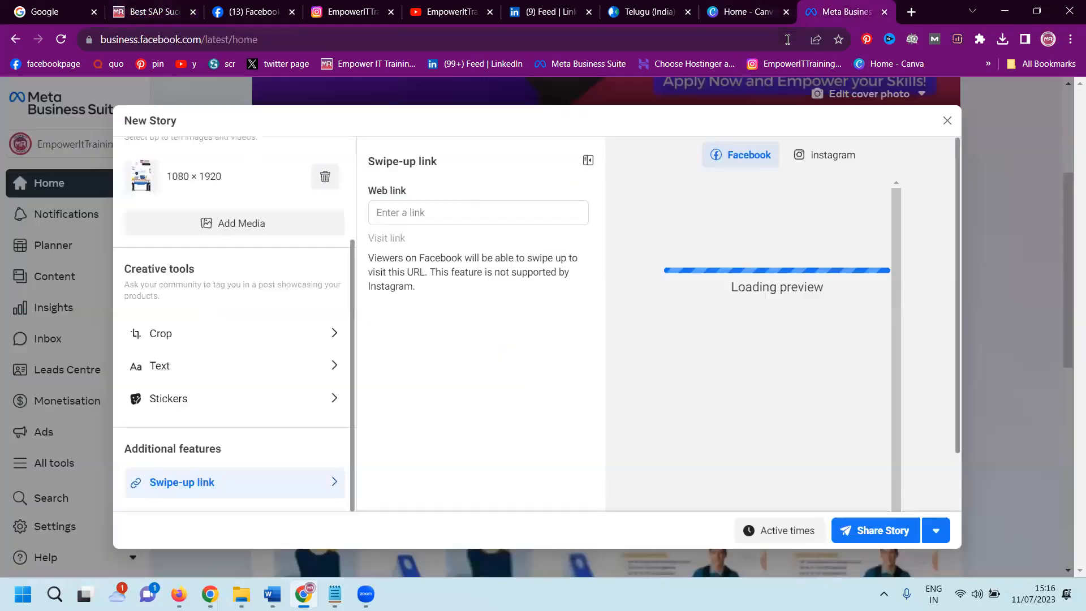
text(https://www.empowerittrainings.com/)
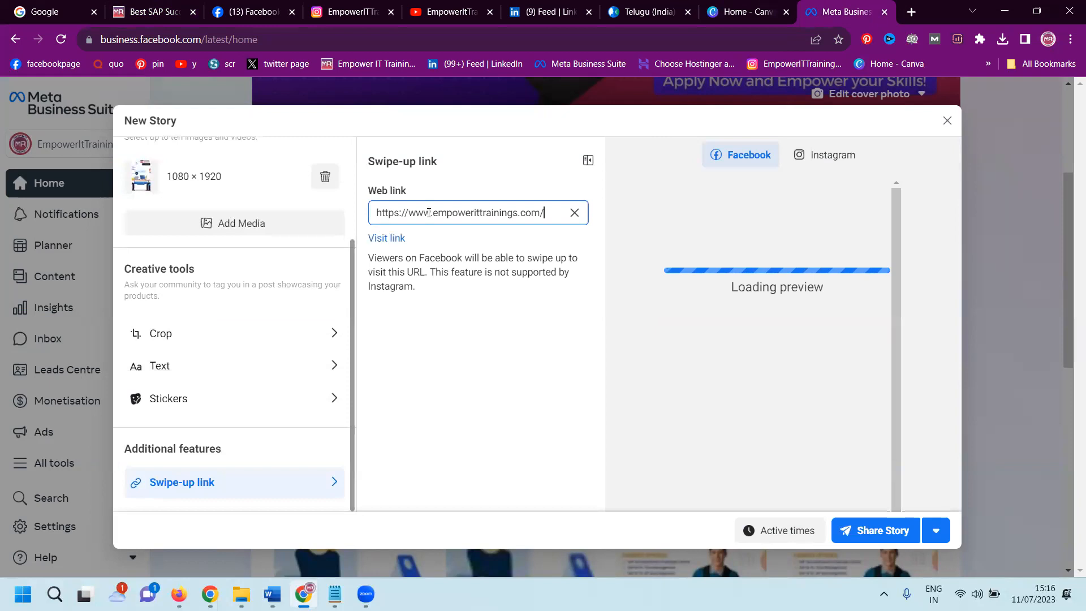
mouse_move(867, 521)
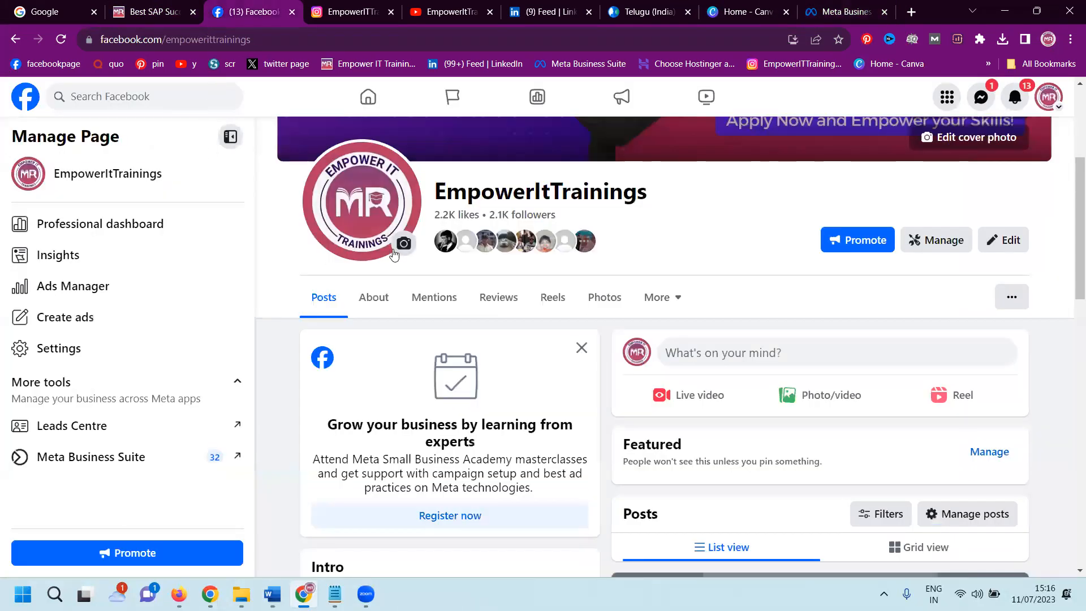
click(403, 243)
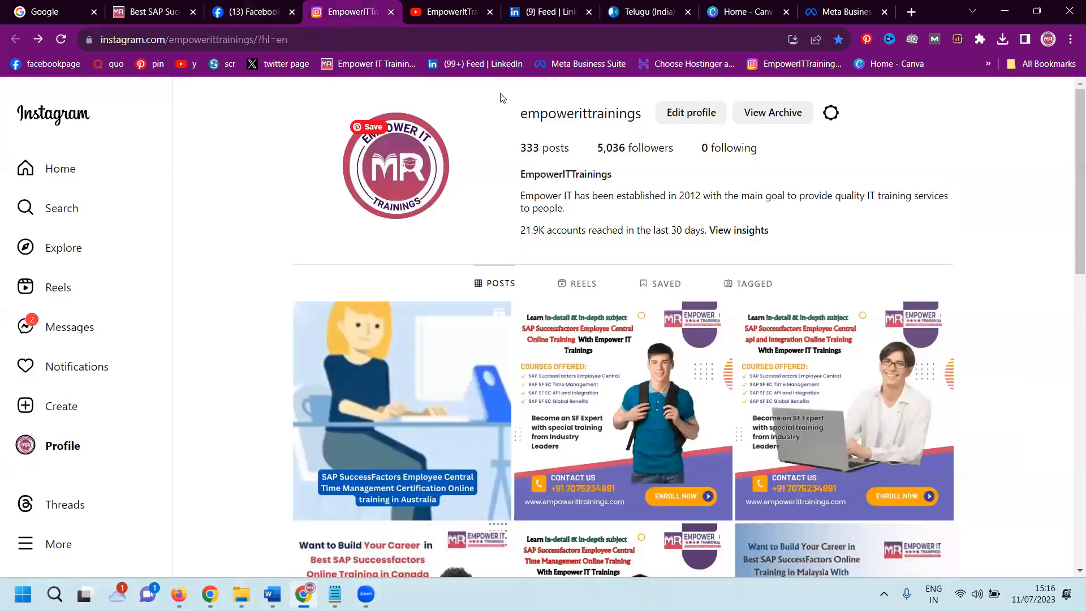
click(838, 12)
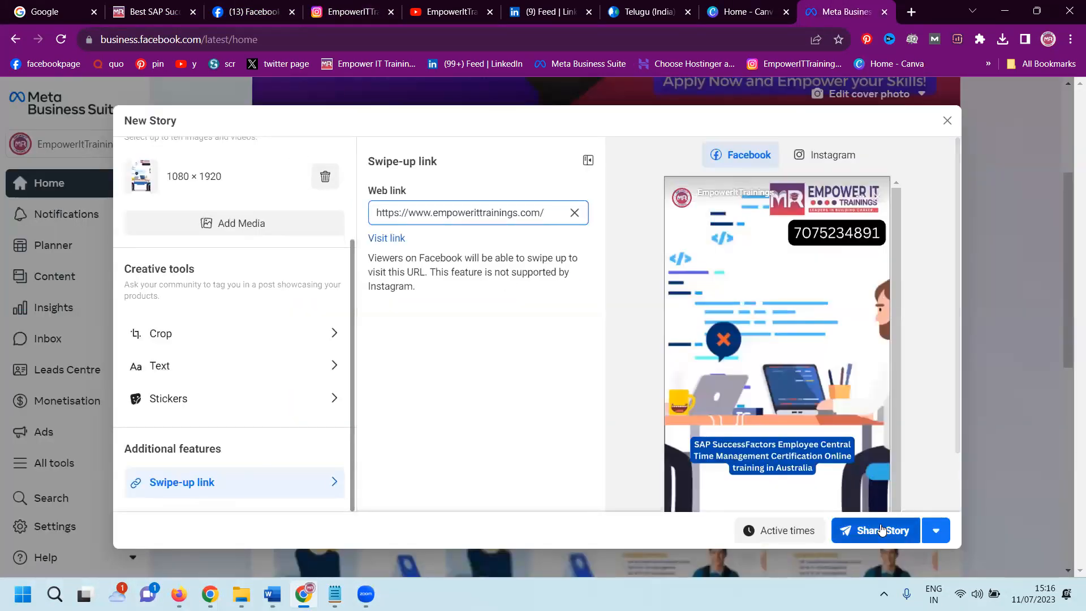
Step: Share the story and check it in the Stories list
click(875, 530)
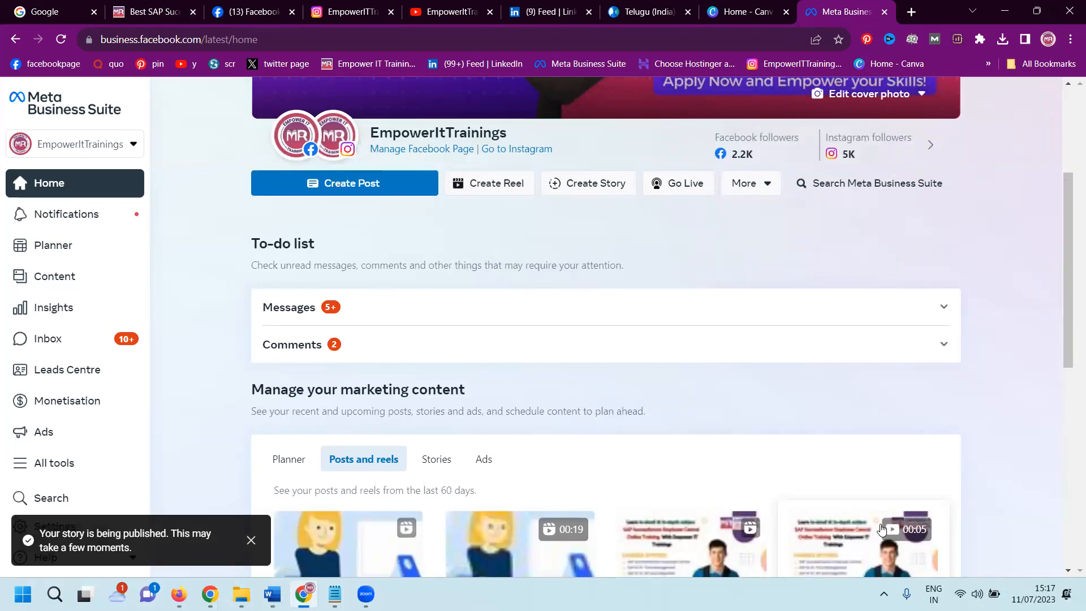
mouse_move(786, 277)
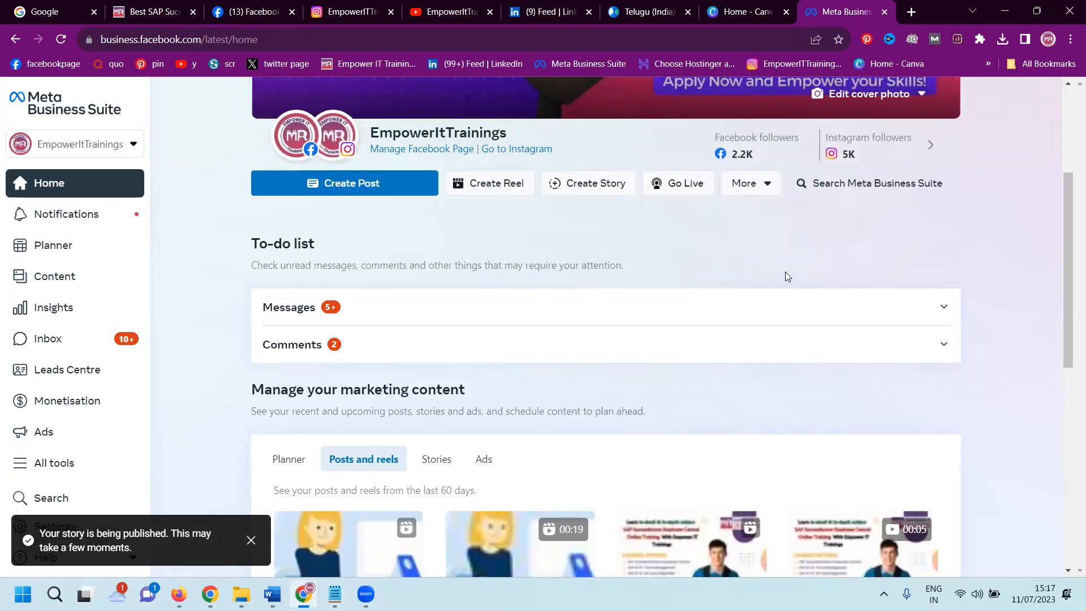
click(436, 459)
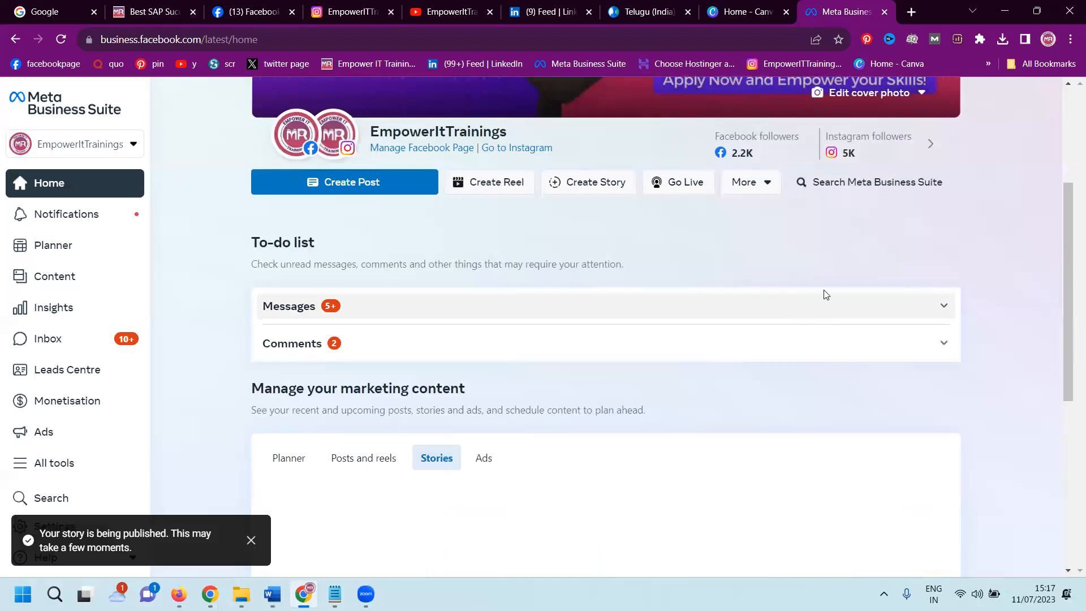
scroll(down, 3)
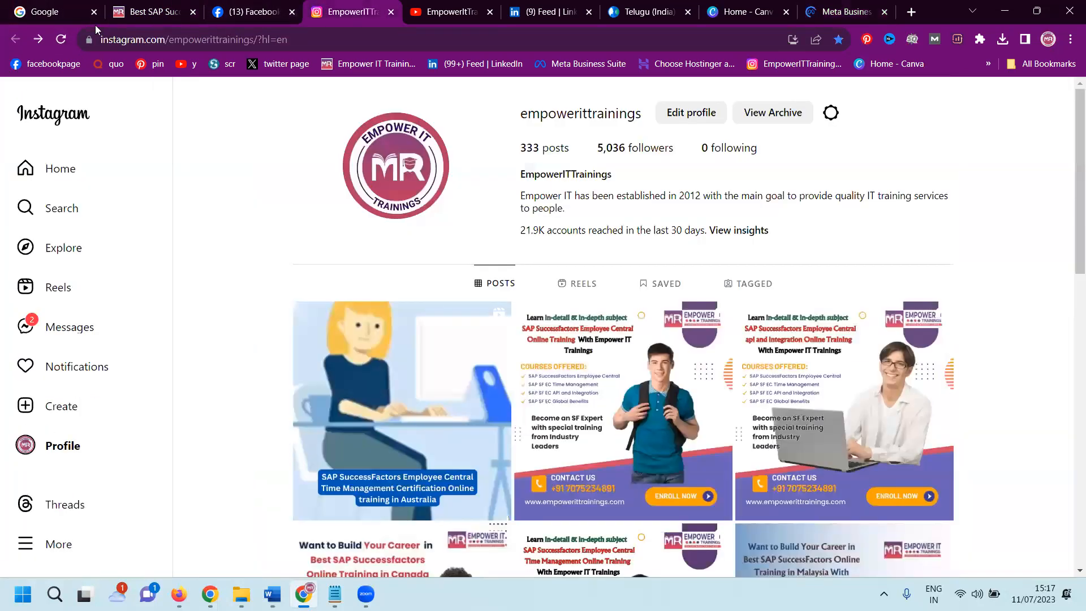
Step: Watch the SAP training story on Instagram and on the EmpowerItTrainings Facebook page, then close the viewer
click(61, 39)
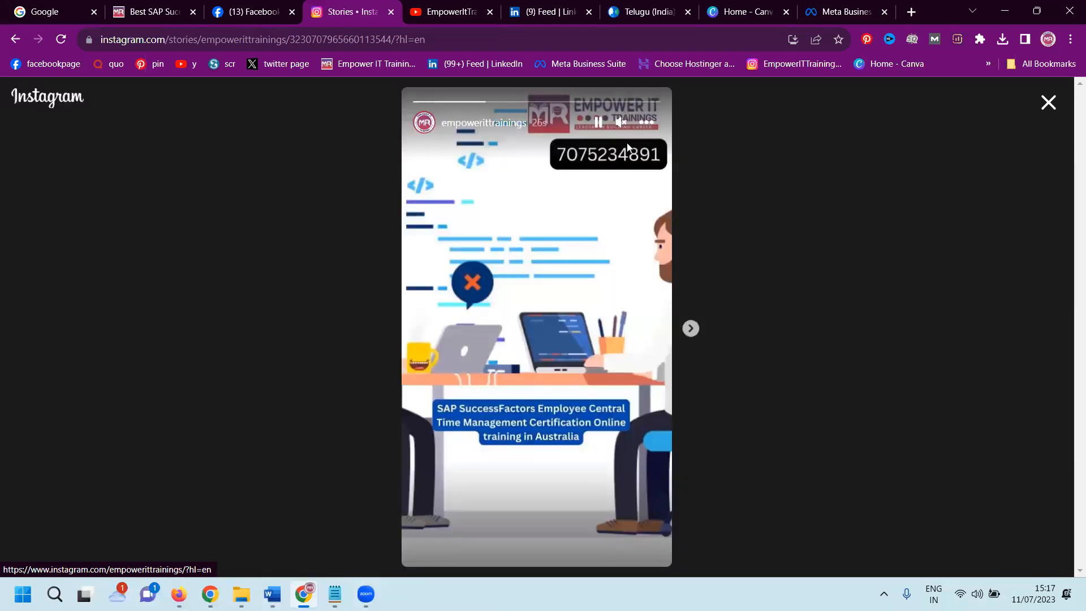
click(1048, 103)
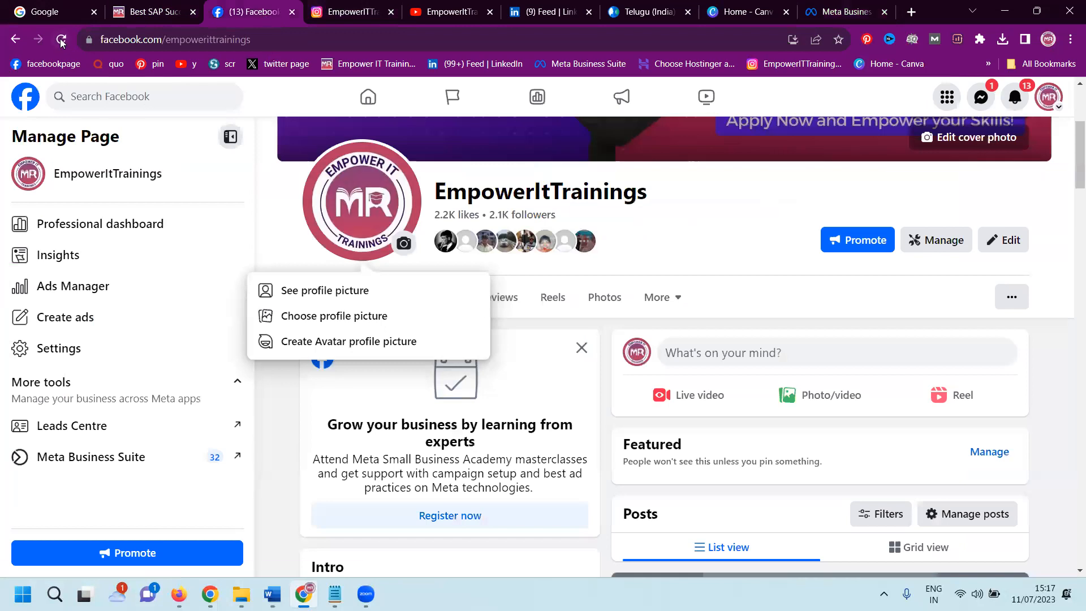
click(62, 40)
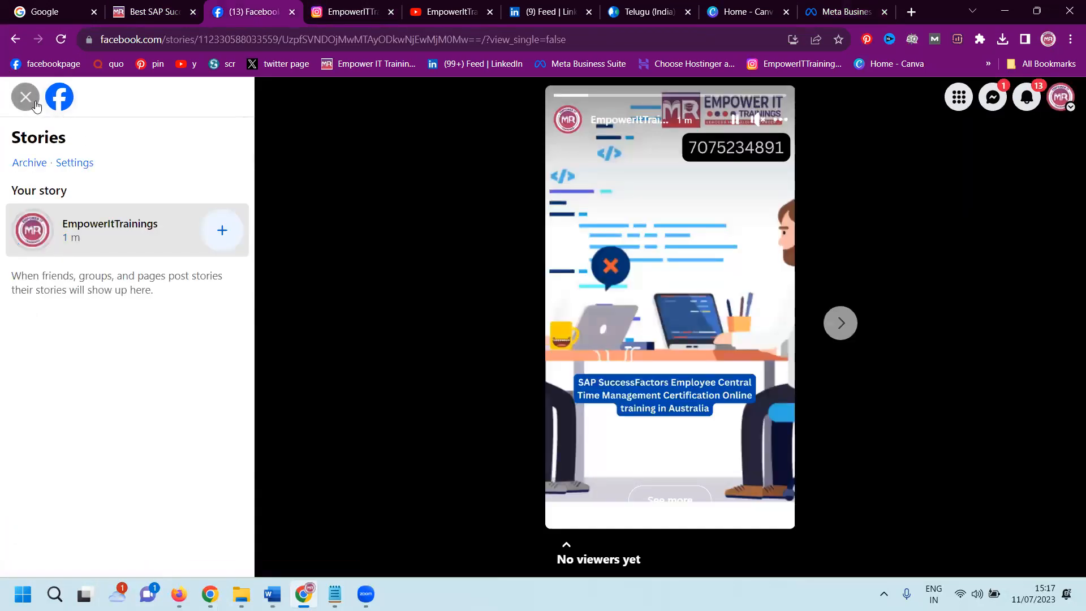
click(25, 97)
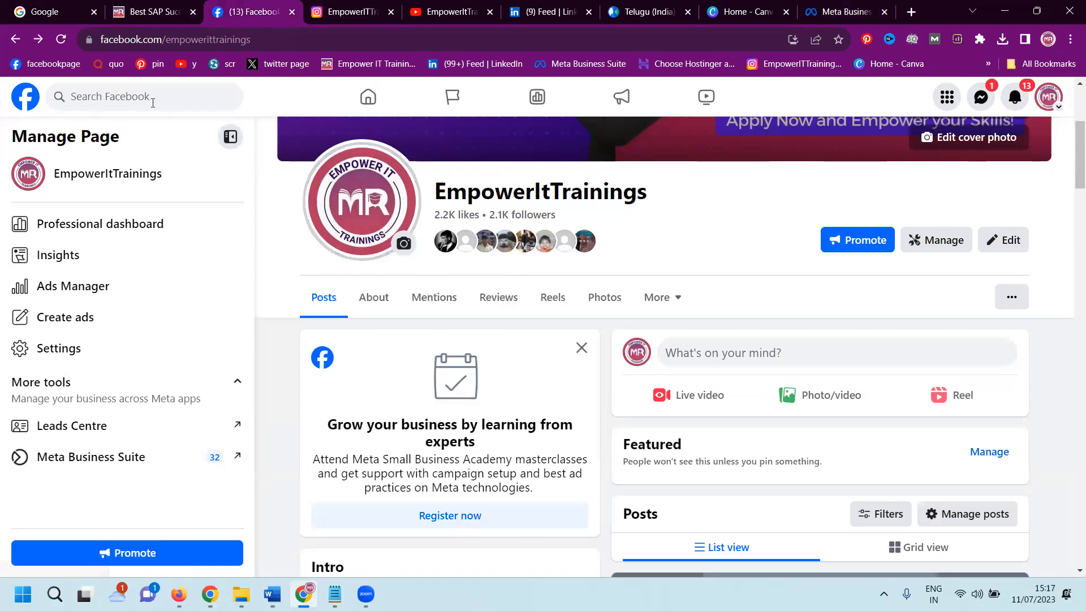
mouse_move(322, 130)
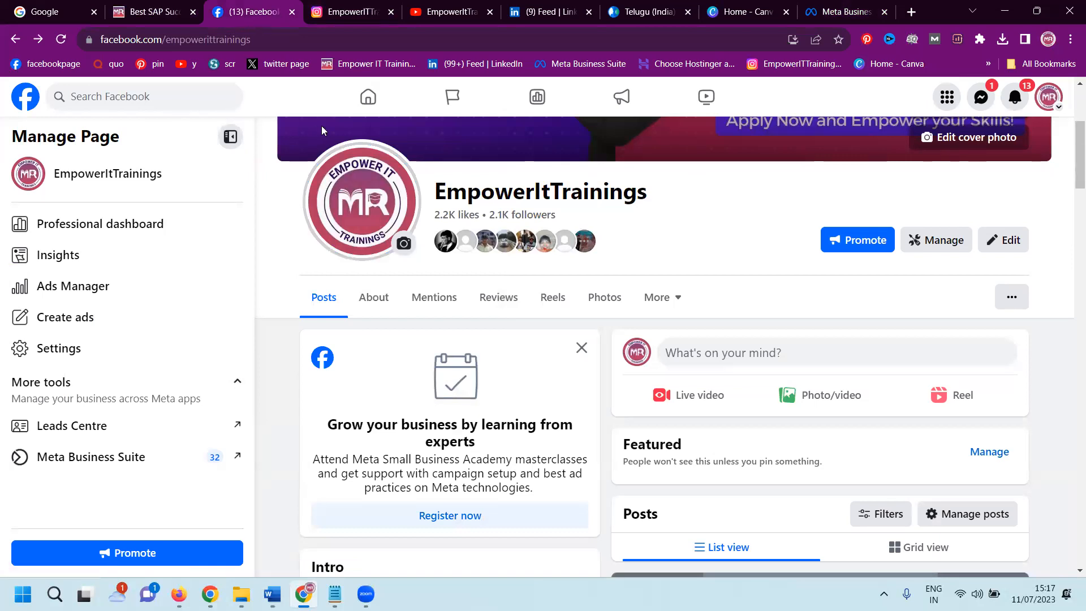